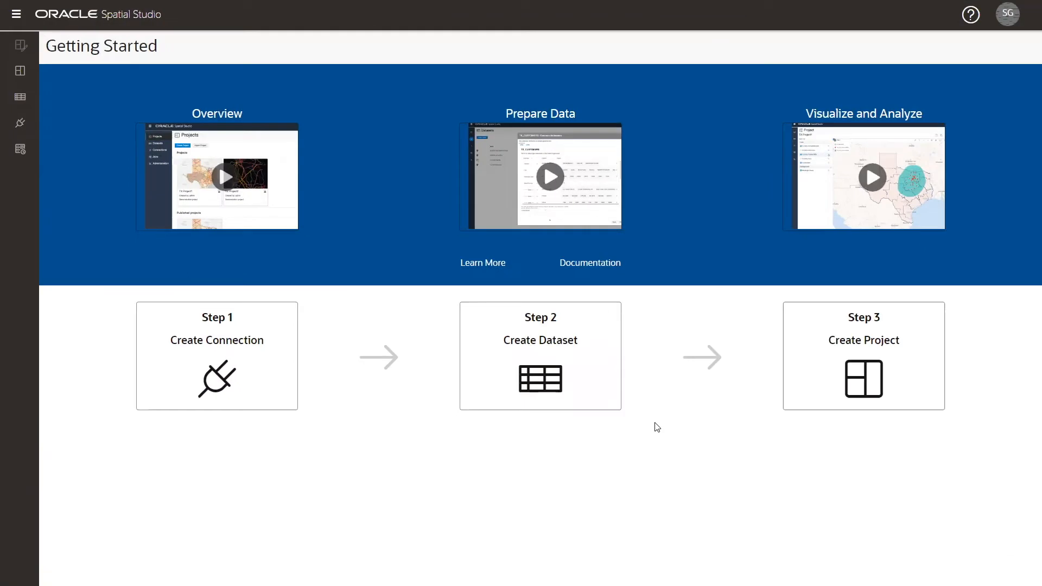
pyautogui.moveTo(584, 380)
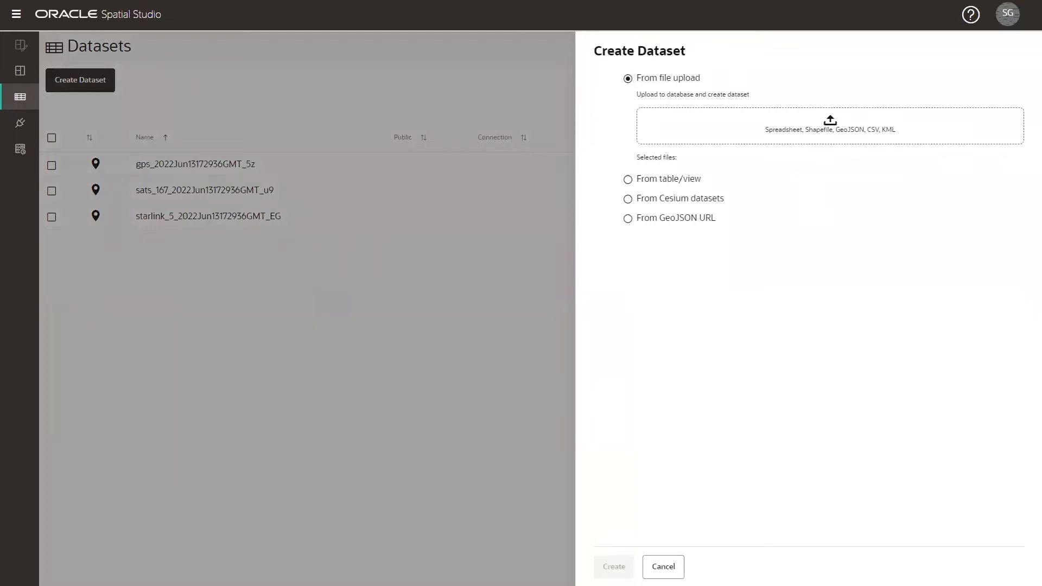
# Choose SAPS_police.zip as the upload file and start creating datasets from it
pyautogui.click(828, 126)
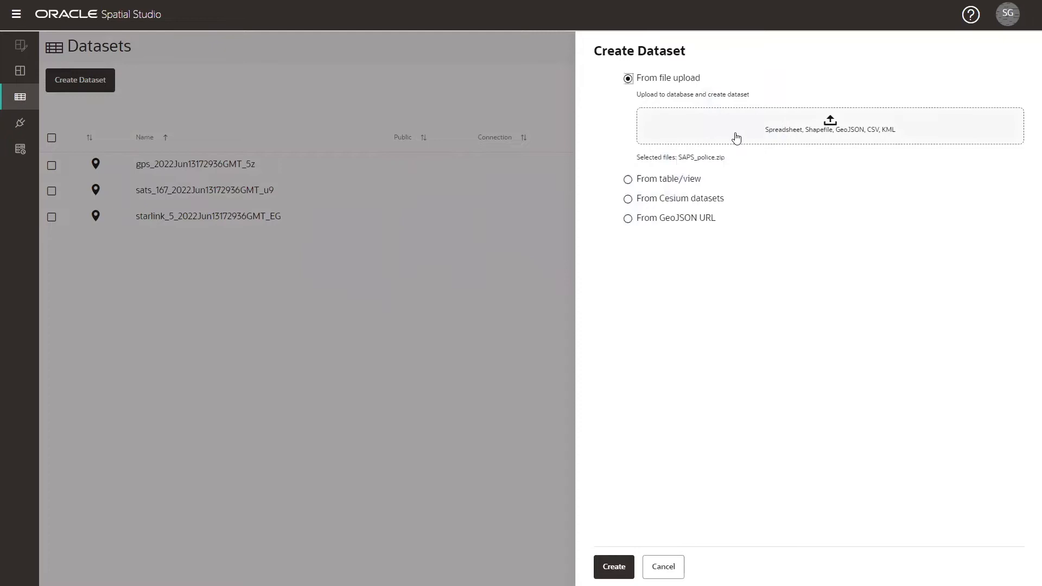
pyautogui.moveTo(726, 160)
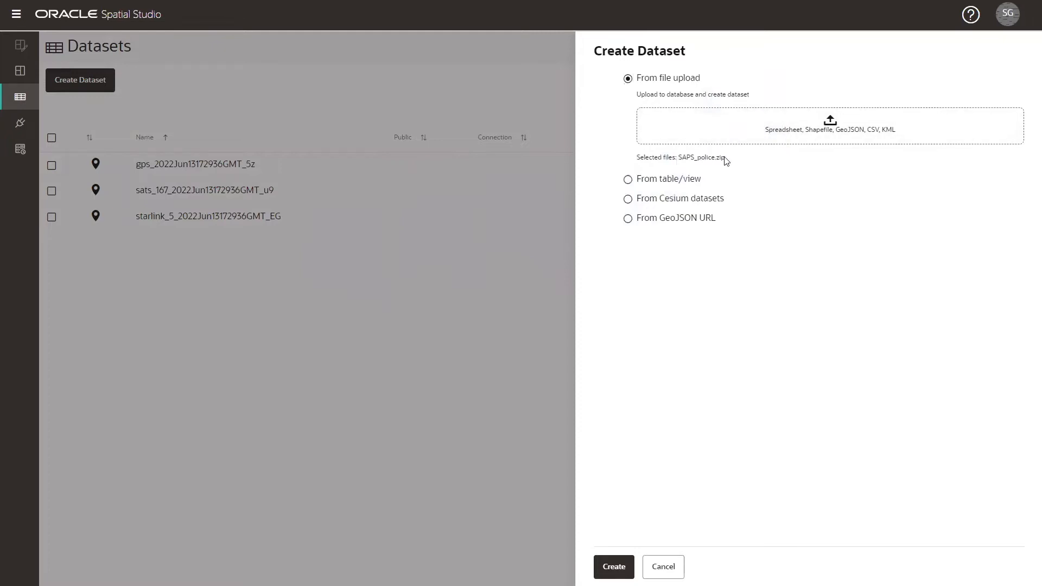
pyautogui.click(612, 566)
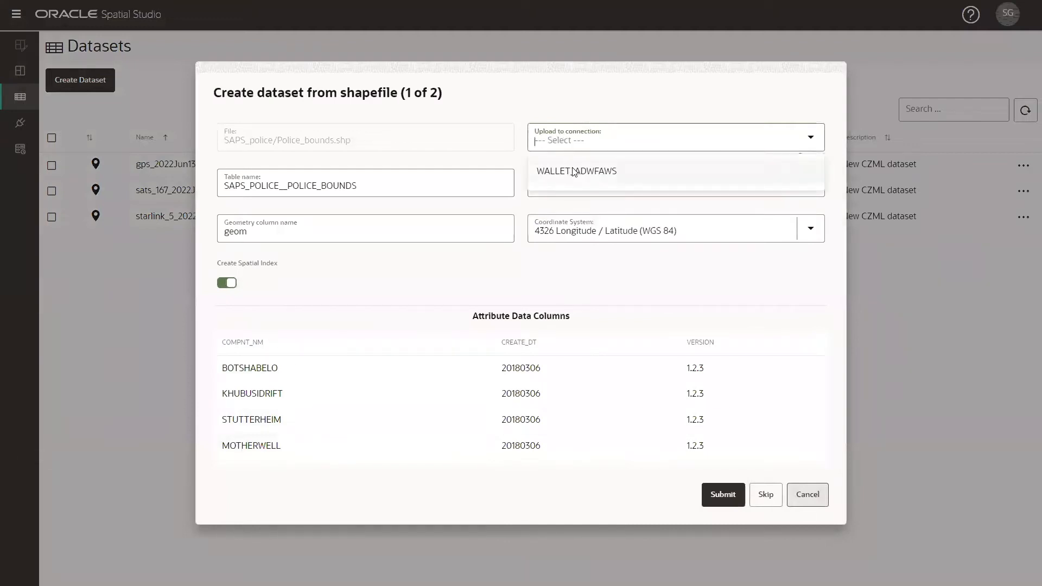
# Submit the Police_bounds shapefile to WALLET_ADWFAWS as table and dataset POLICE_BOUNDS
pyautogui.click(577, 170)
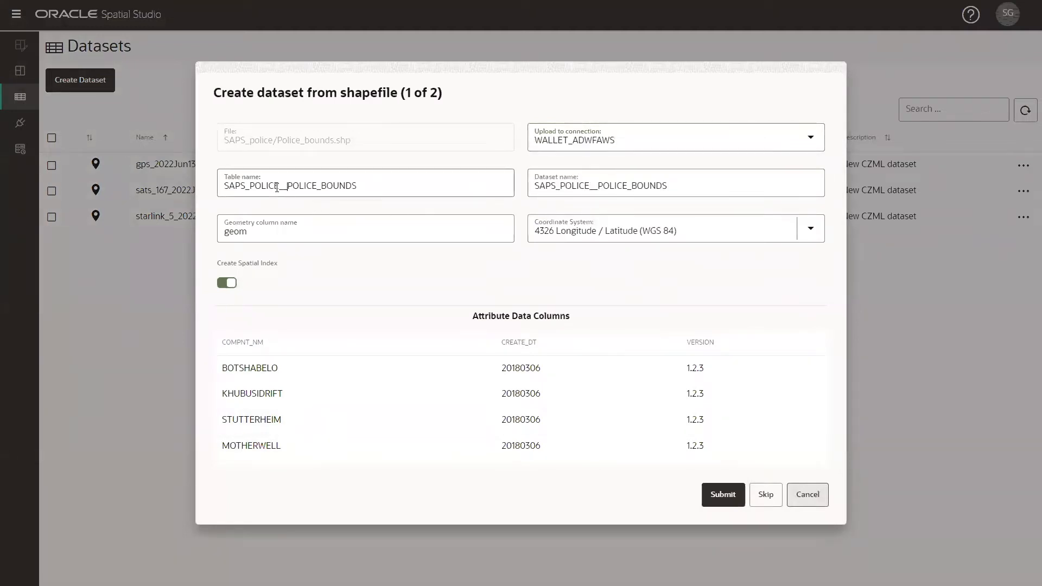
pyautogui.write('POLICE_BOUNDS')
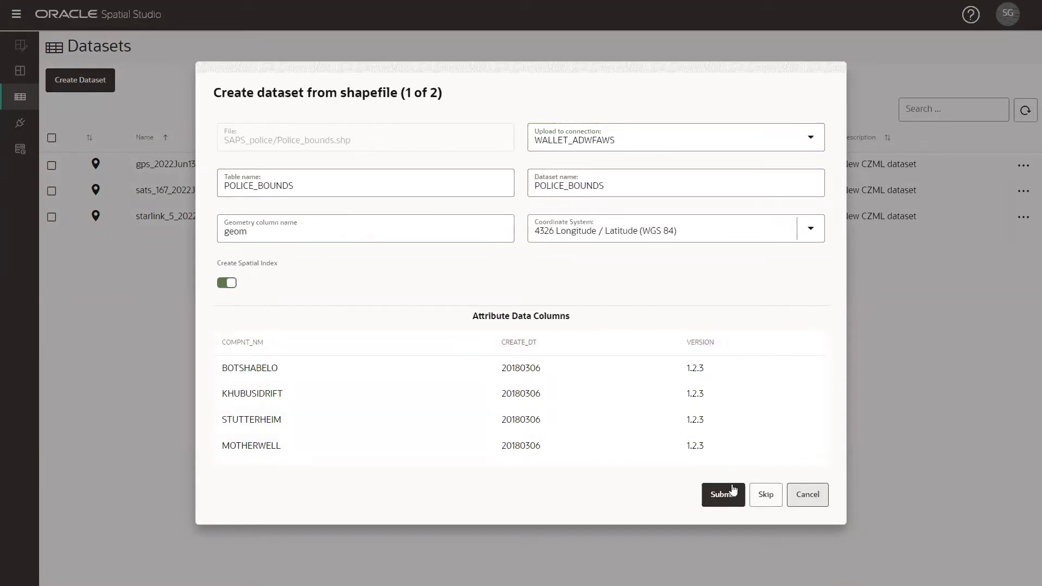
pyautogui.click(723, 494)
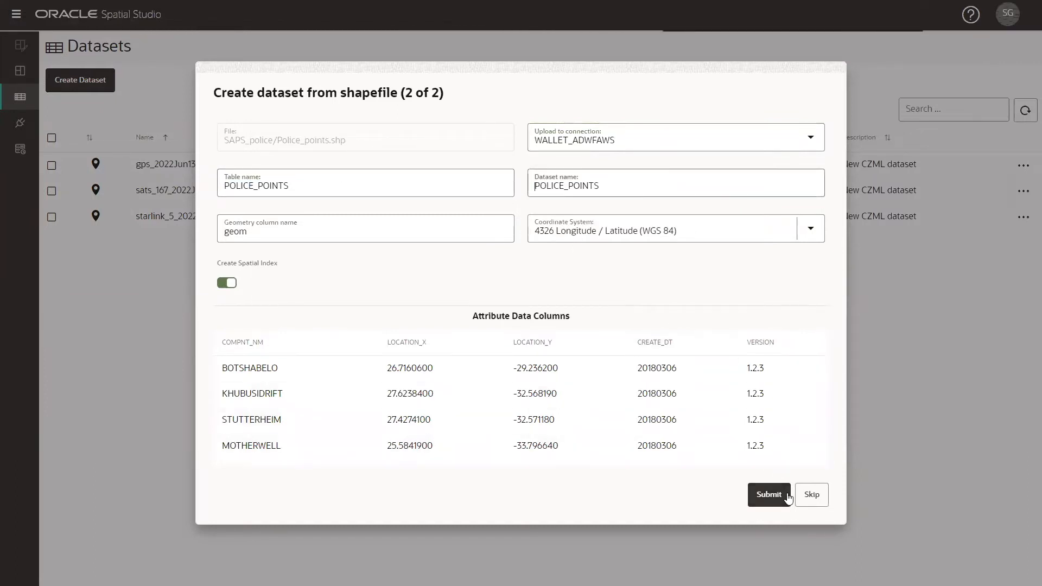
# Submit the Police_points shapefile with the prefilled POLICE_POINTS names
pyautogui.click(769, 495)
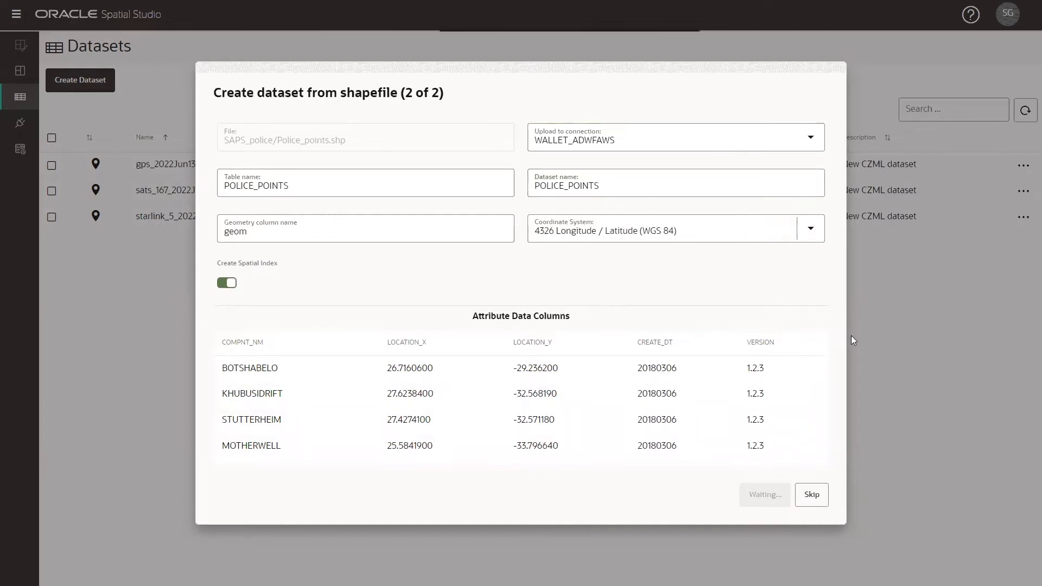
pyautogui.click(811, 495)
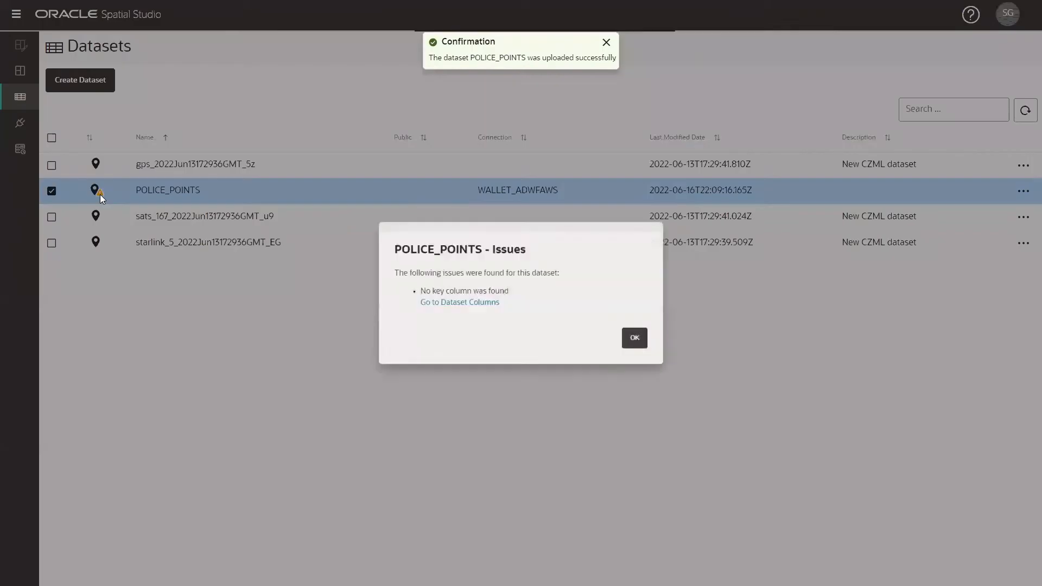
# Set COMPNT_NM as the validated key column for POLICE_POINTS and apply the change
pyautogui.click(633, 337)
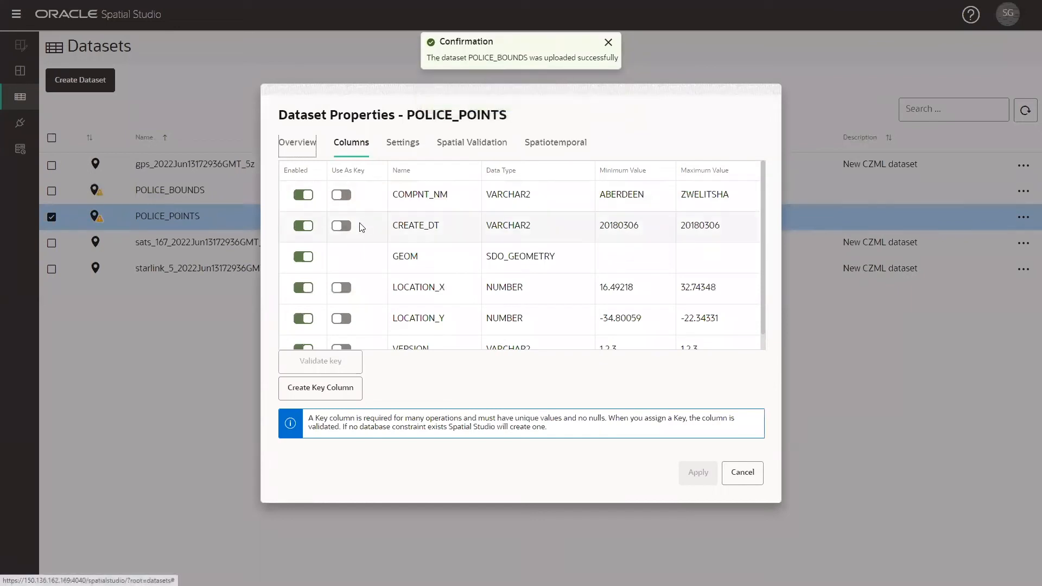
pyautogui.click(341, 194)
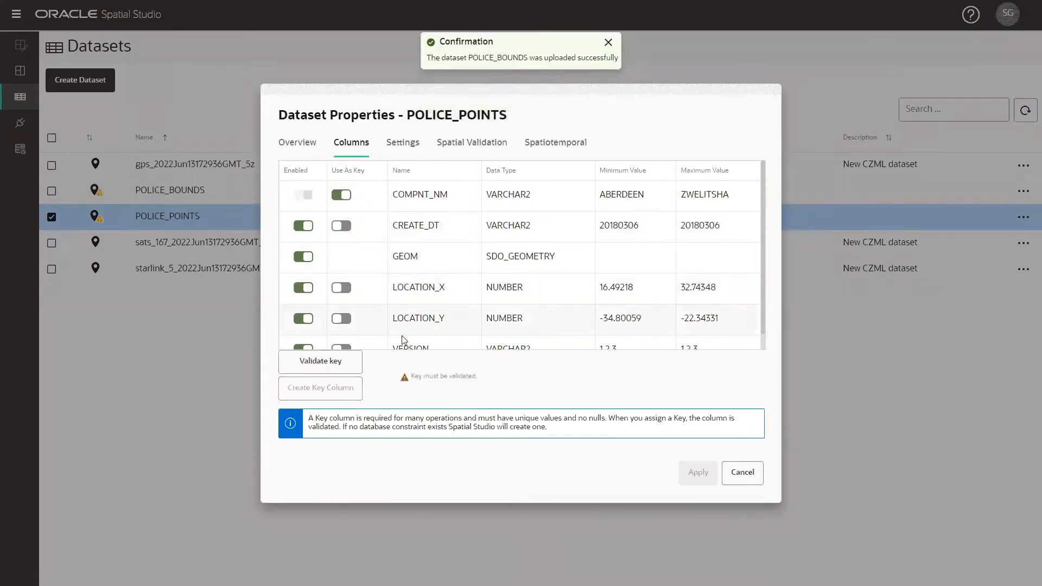
pyautogui.click(319, 360)
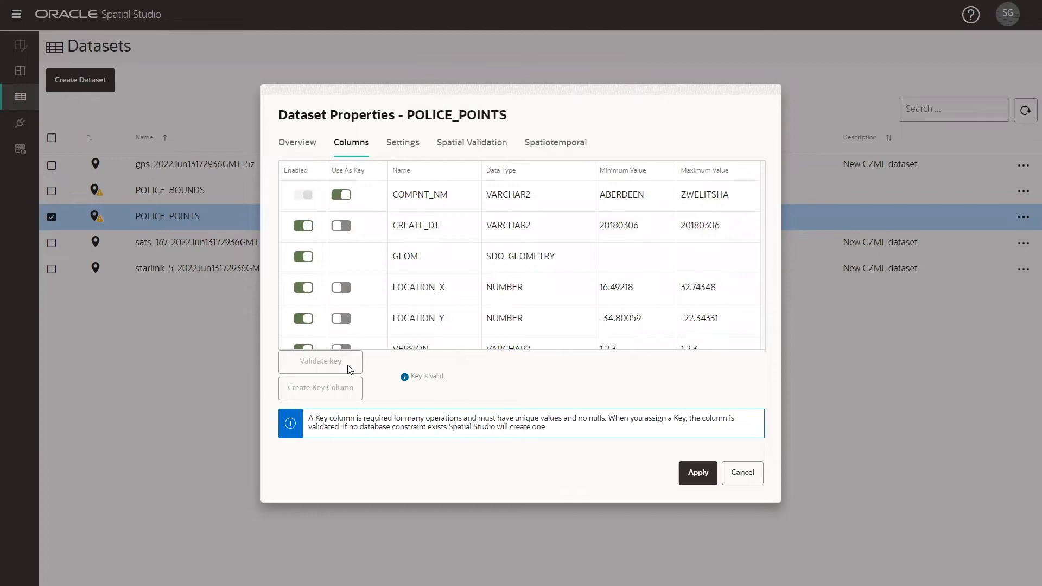
pyautogui.click(696, 472)
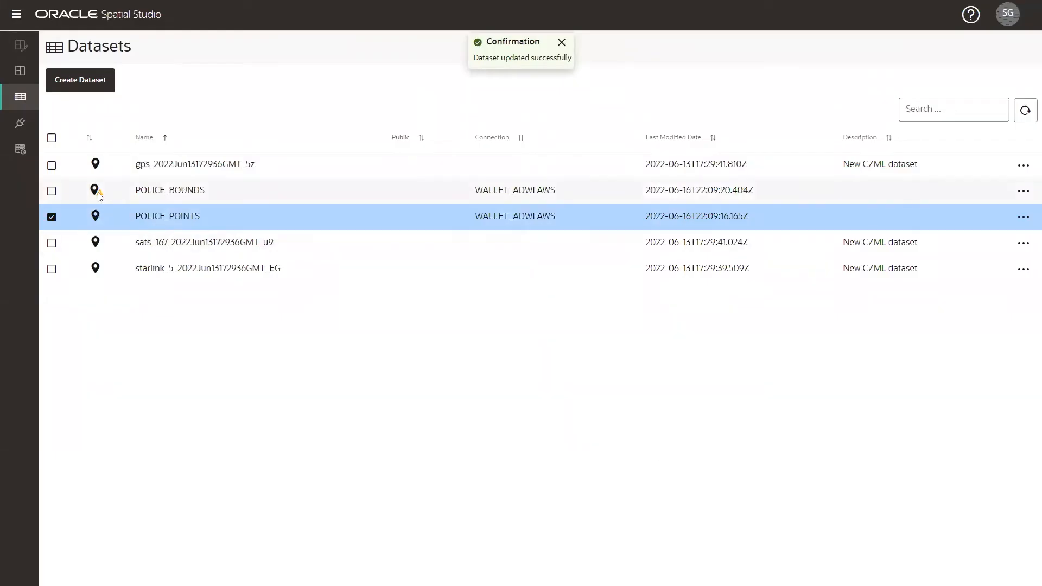
# From the POLICE_BOUNDS warning, set COMPNT_NM as its validated key column and apply
pyautogui.click(96, 190)
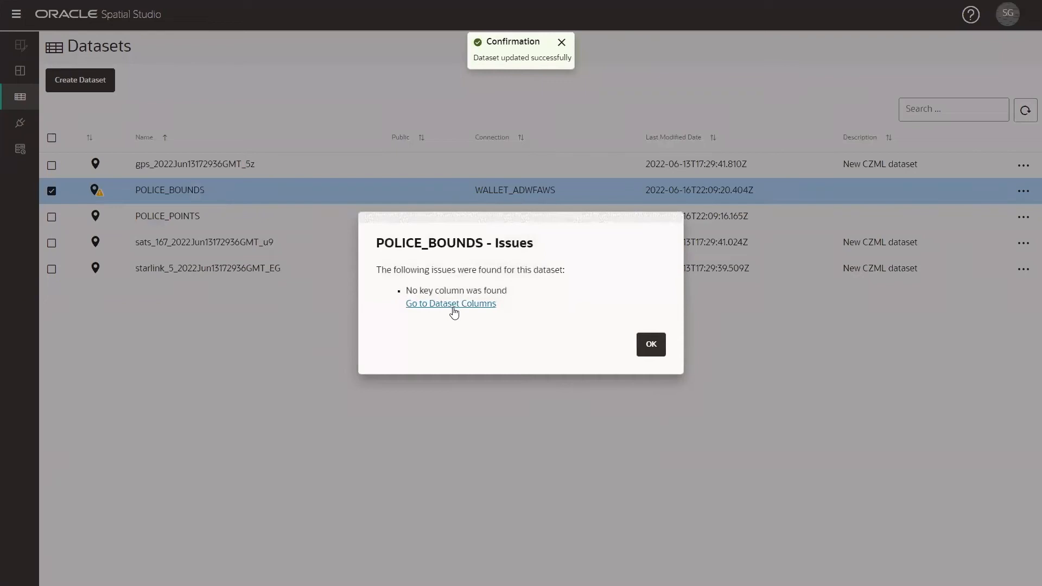
pyautogui.click(449, 303)
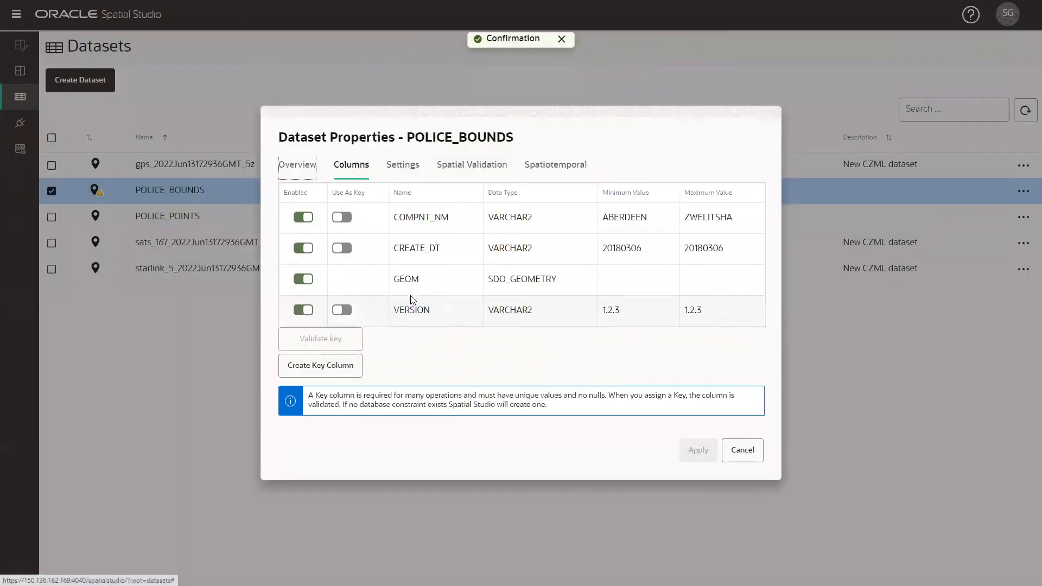
pyautogui.click(340, 218)
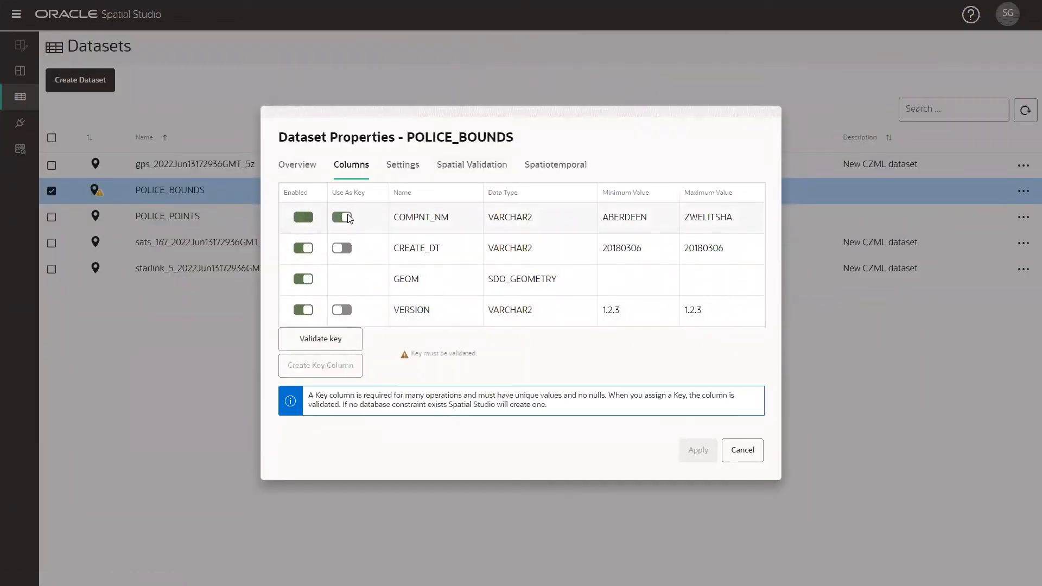
pyautogui.click(321, 339)
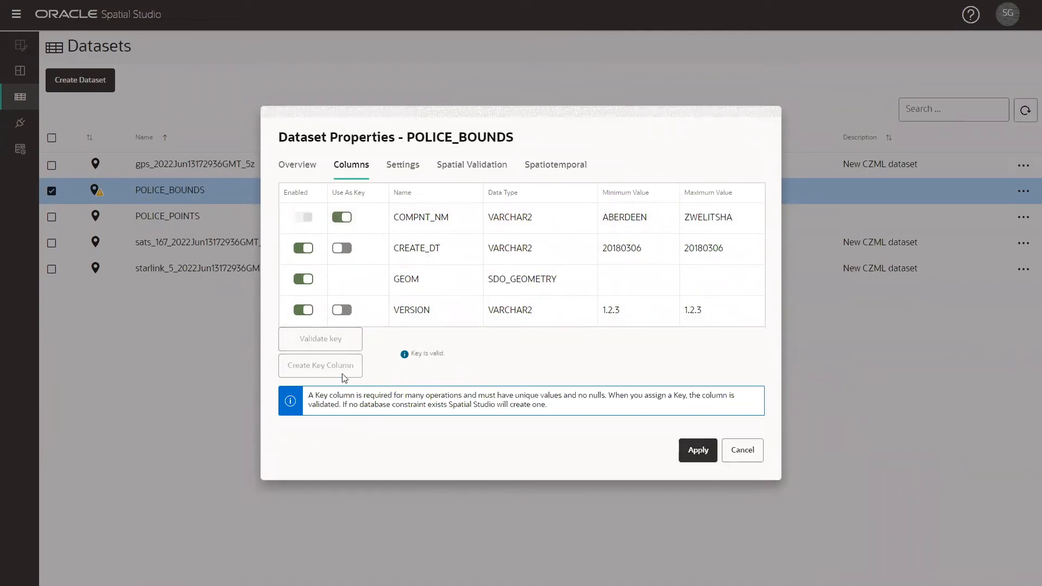
pyautogui.moveTo(352, 378)
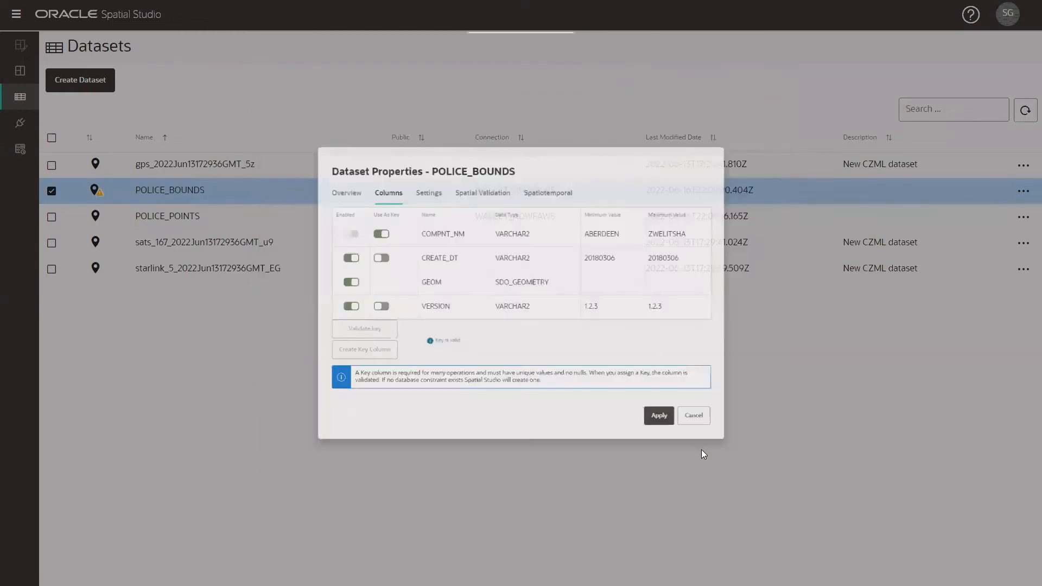
pyautogui.click(658, 416)
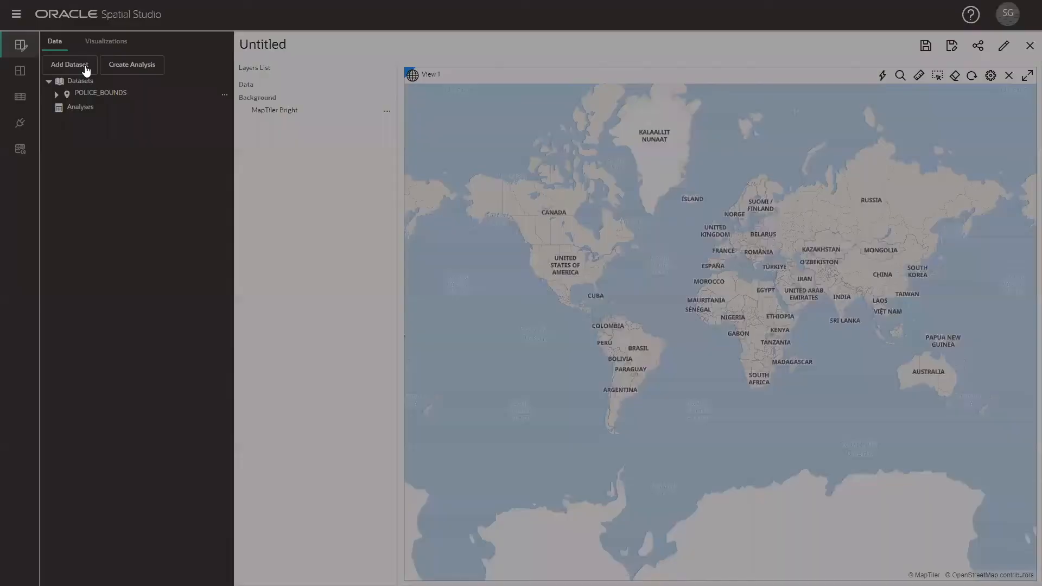
# Add the POLICE_POINTS dataset to the untitled project alongside POLICE_BOUNDS
pyautogui.click(70, 64)
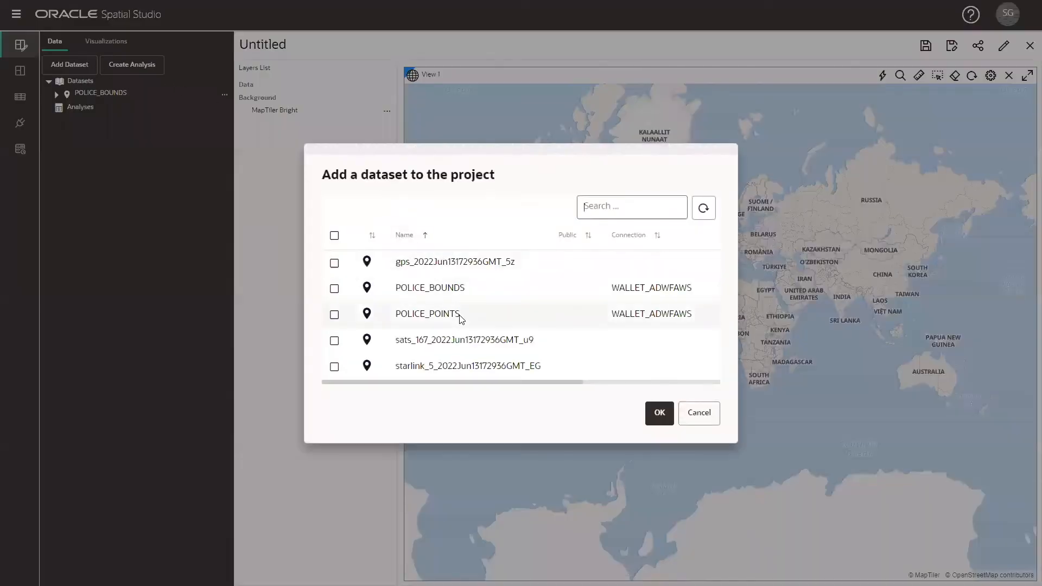
pyautogui.click(334, 314)
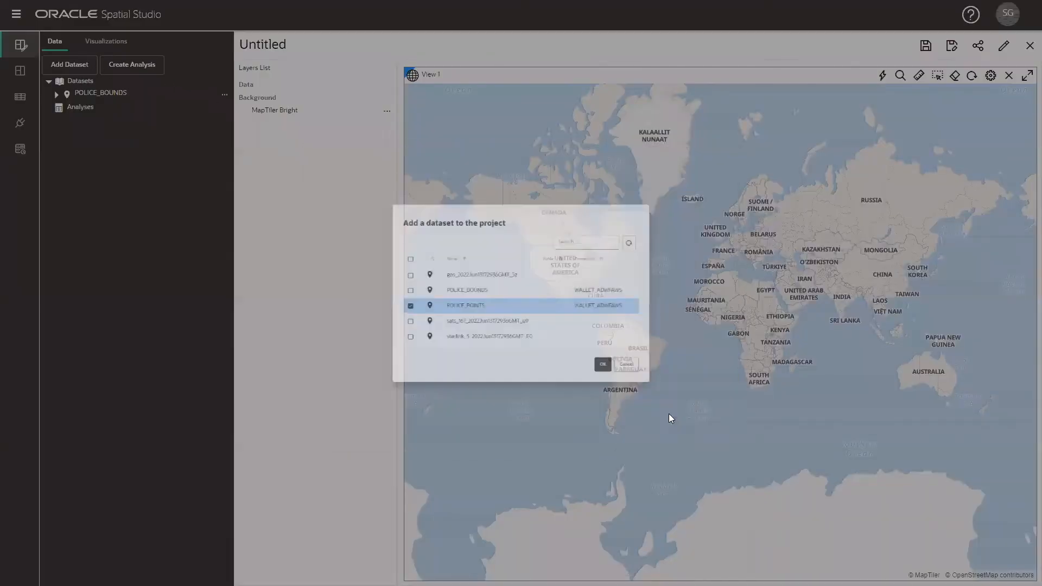
pyautogui.click(601, 365)
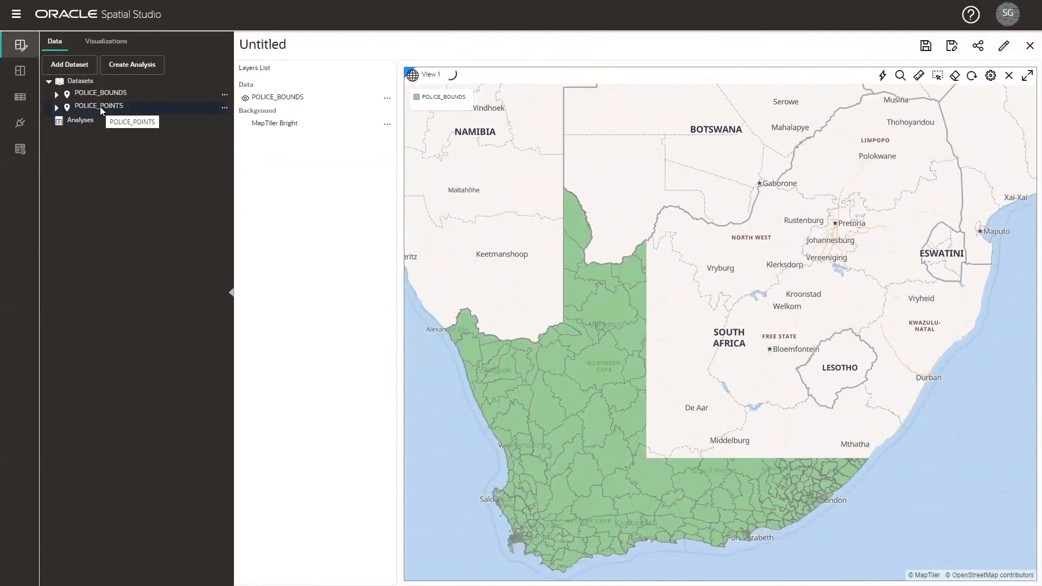
# Drag POLICE_POINTS from the Datasets tree into the Layers List to map it
pyautogui.moveTo(100, 105); pyautogui.dragTo(294, 156)
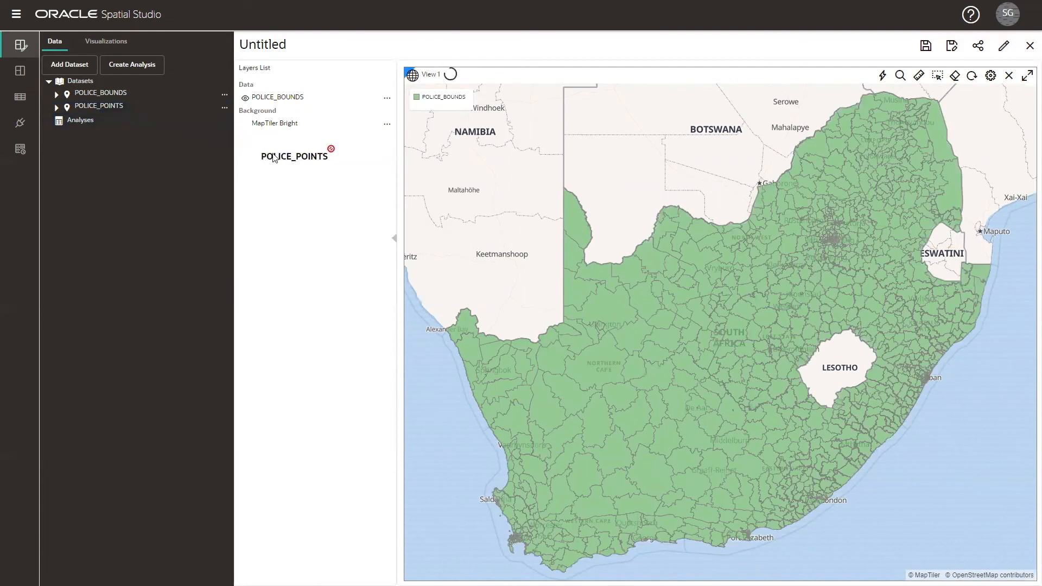